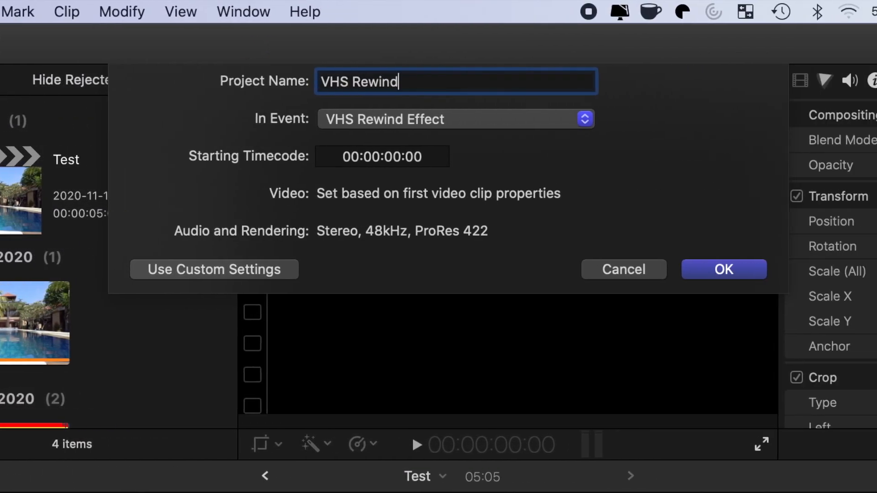
- Create the project with custom settings using the NTSC SD video format
left_click(214, 268)
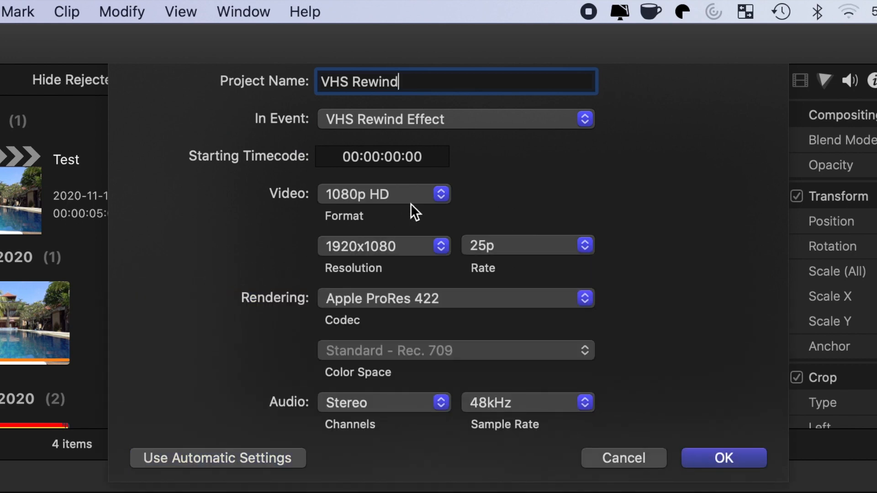
left_click(384, 193)
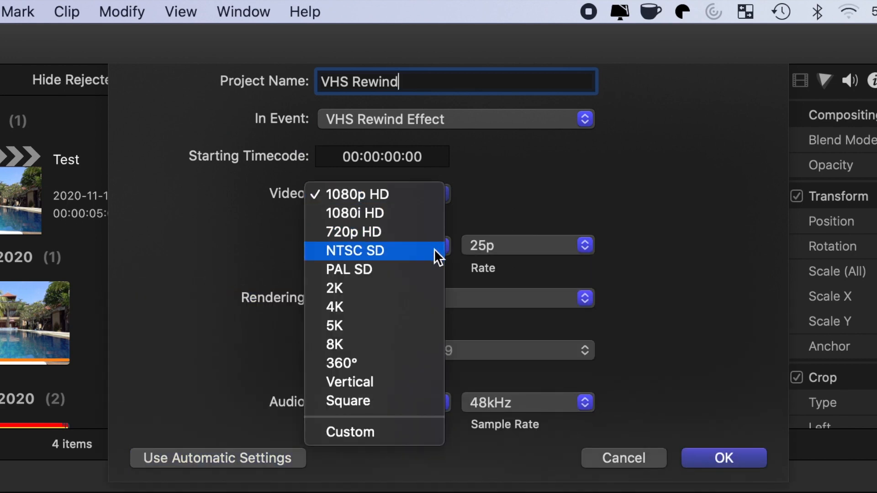
left_click(355, 251)
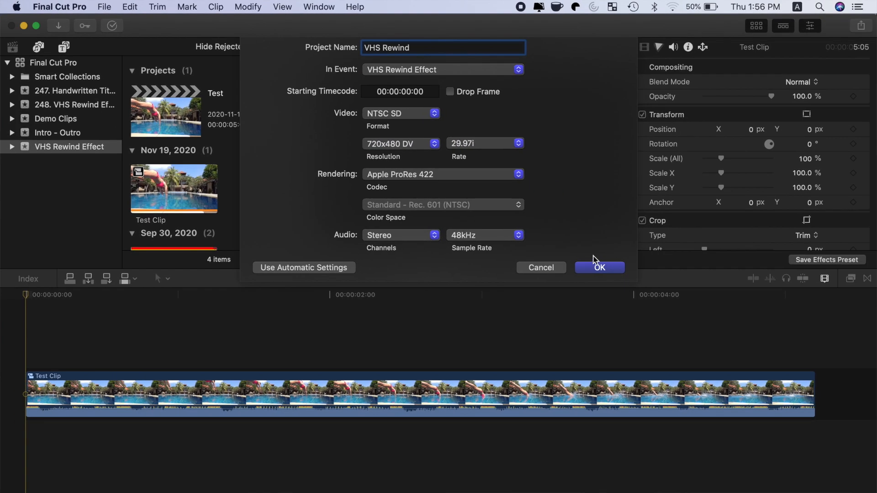
left_click(598, 268)
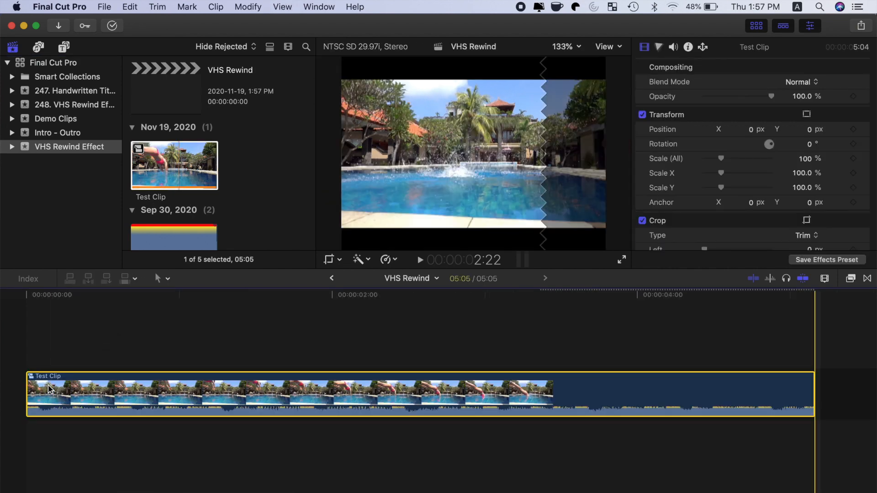
- Set the Test Clip's spatial conform to Fill and show its colour corrections
left_click(609, 392)
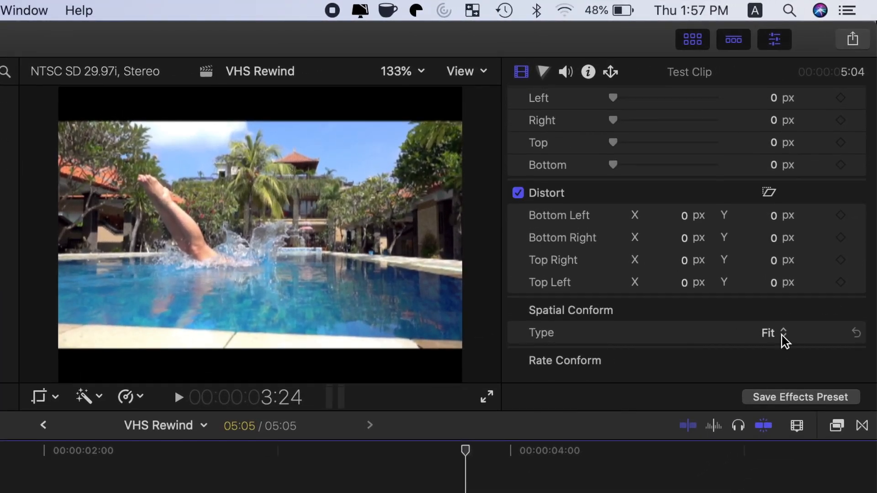
left_click(770, 332)
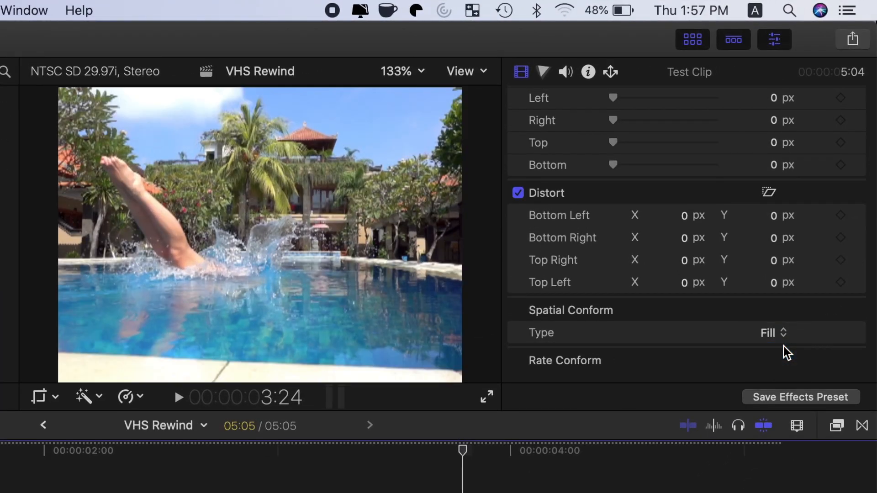
left_click(543, 72)
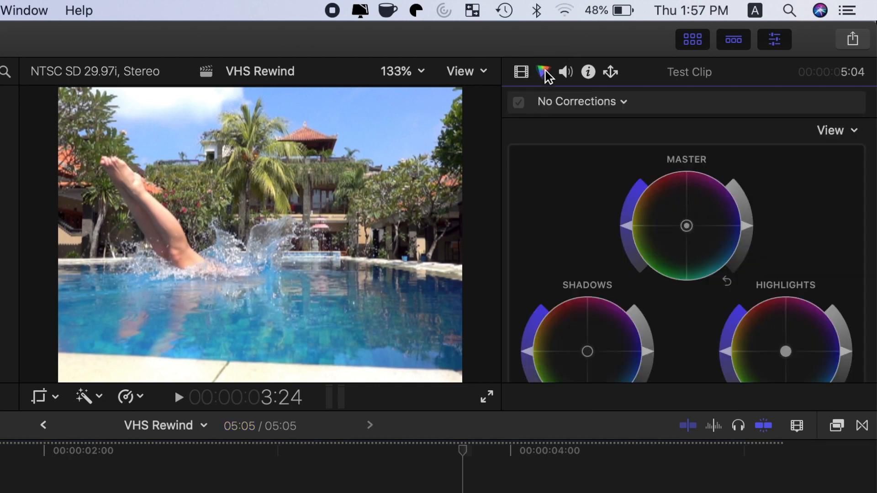
mouse_move(699, 176)
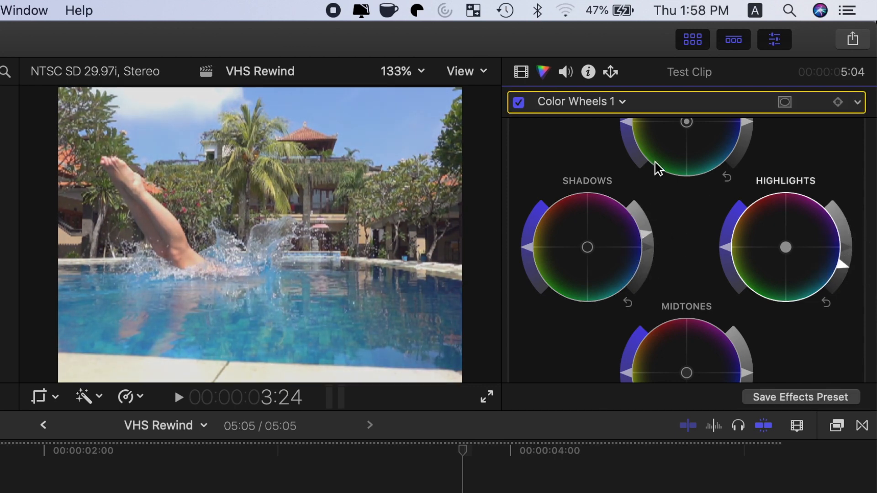
- Toggle the Color Wheels 1 grade to compare, then tint the Master wheel for a faded look
left_click(518, 101)
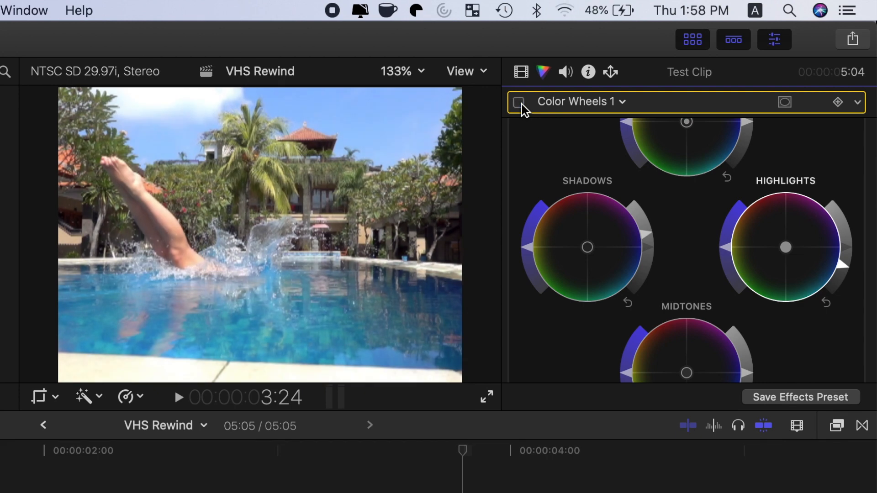
left_click(518, 101)
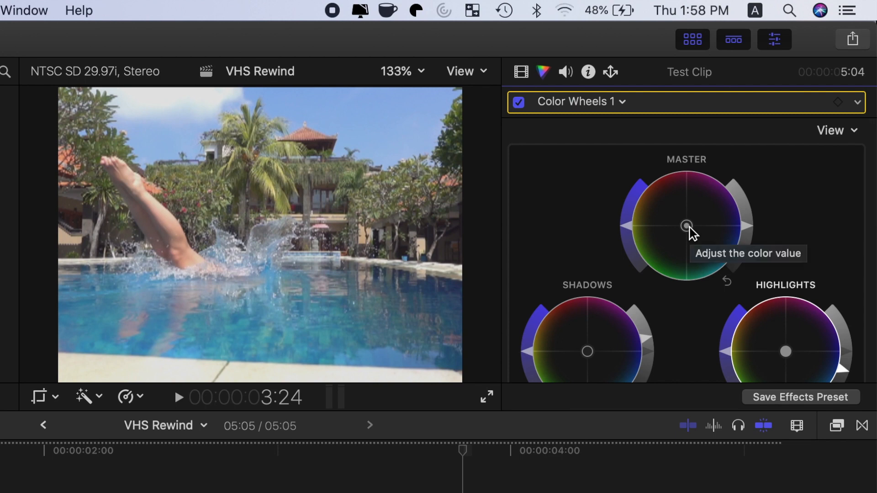
left_click_drag(687, 225, 681, 219)
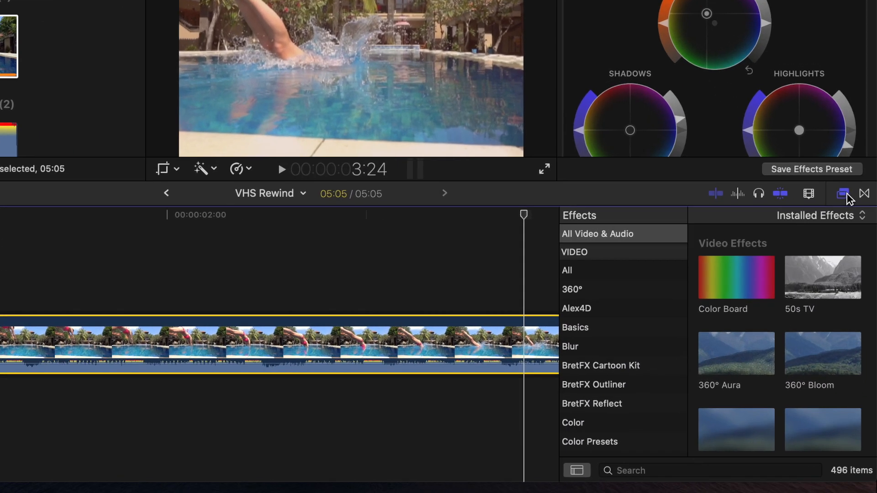
- Add Film Grain, Bad TV and Sharpen effects to the clip and raise Sharpen's amount
type("film grain")
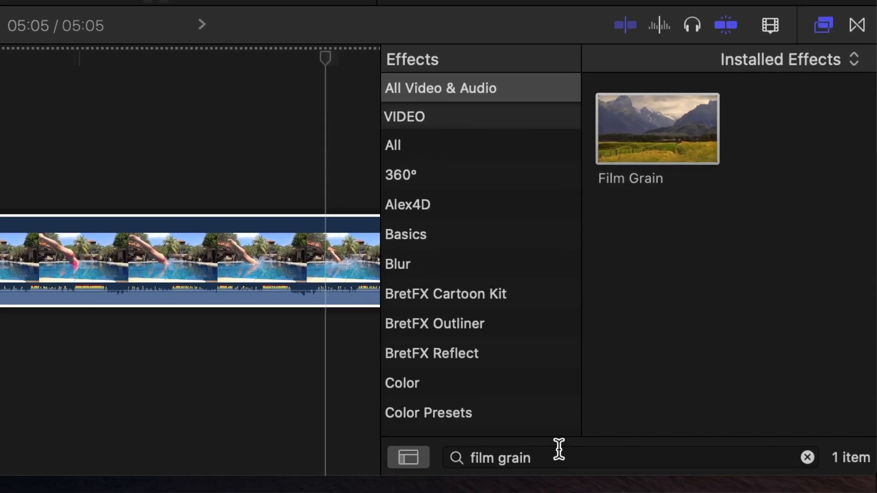
type("bad tv")
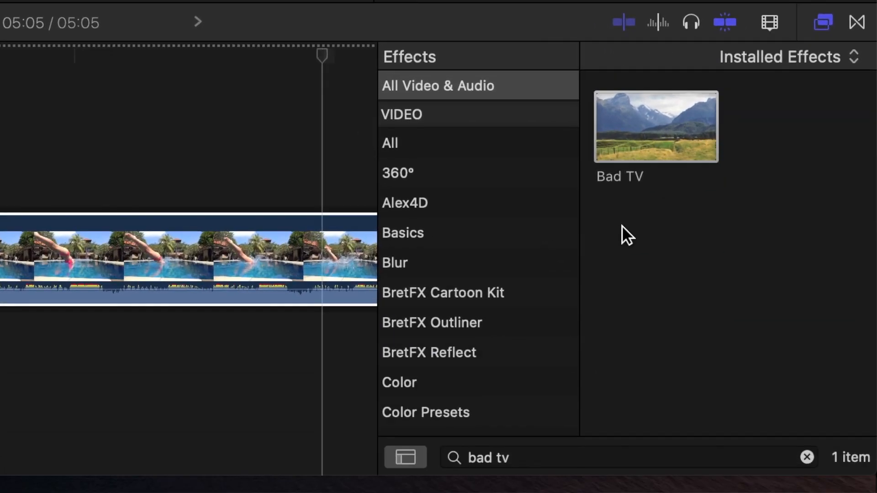
type("sharpen")
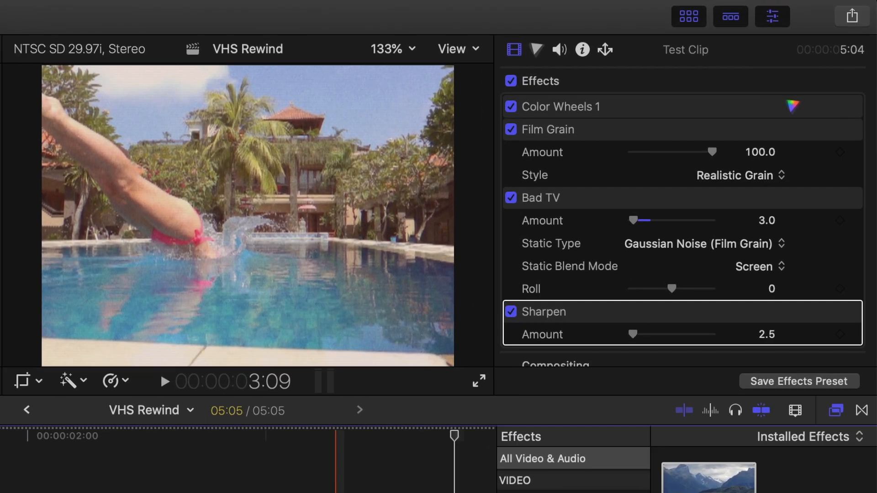
left_click_drag(632, 334, 643, 335)
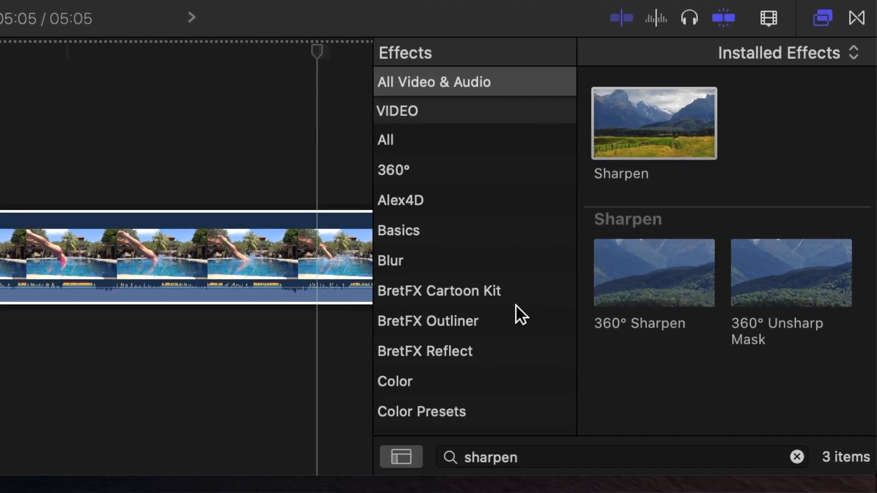
type("car rad")
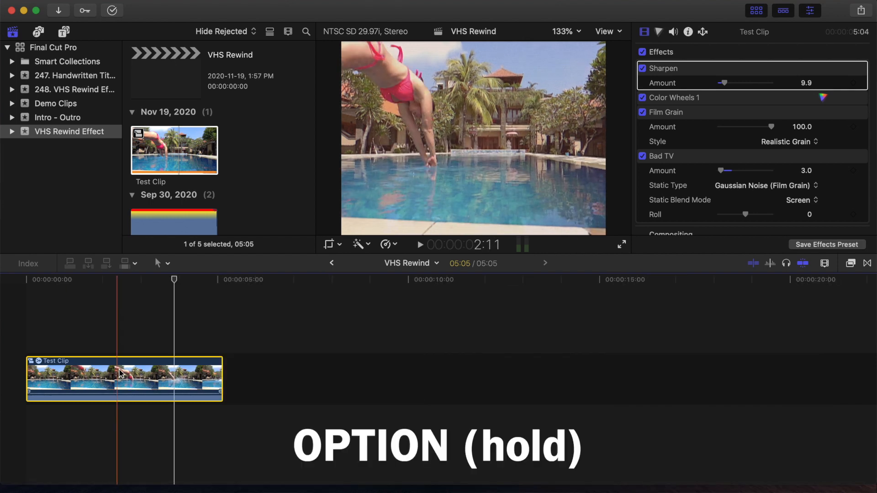
- Option-drag the clip twice to make three back-to-back copies of the Test Clip
left_click_drag(124, 377, 299, 377)
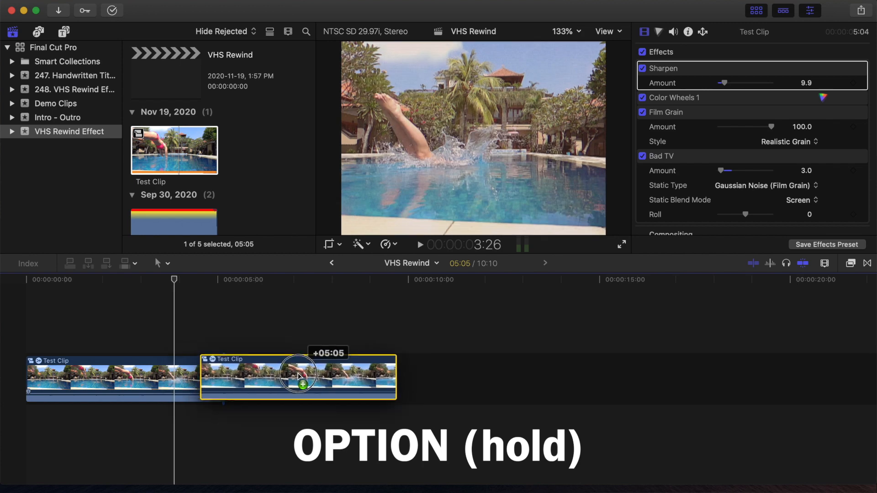
left_click_drag(300, 376, 477, 376)
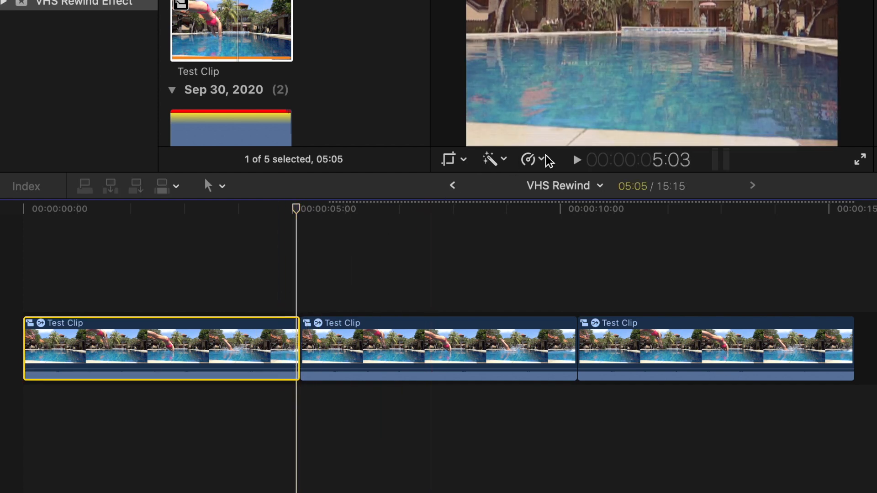
- Select the 50% slow-motion section of the first clip and adjust its retime options
left_click(529, 159)
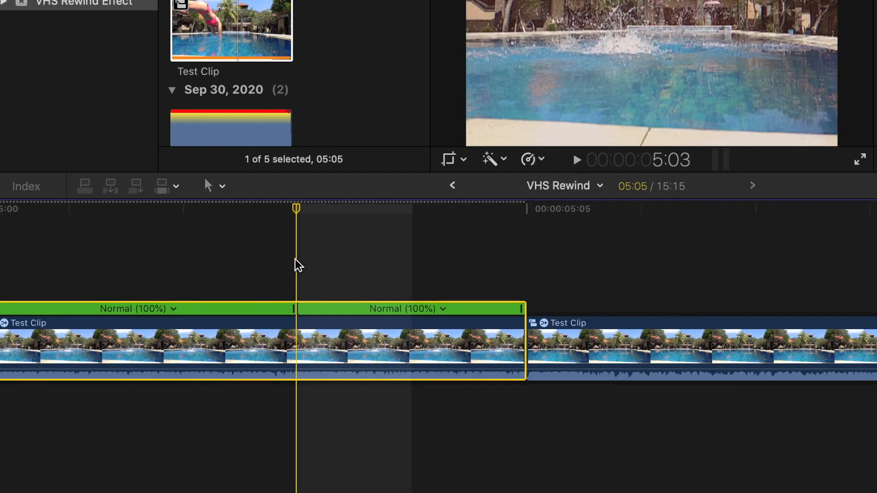
left_click(442, 309)
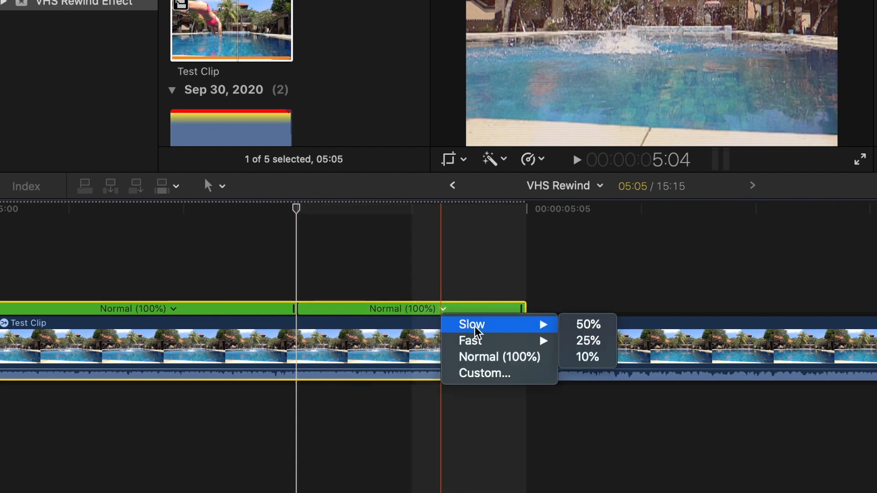
left_click(587, 325)
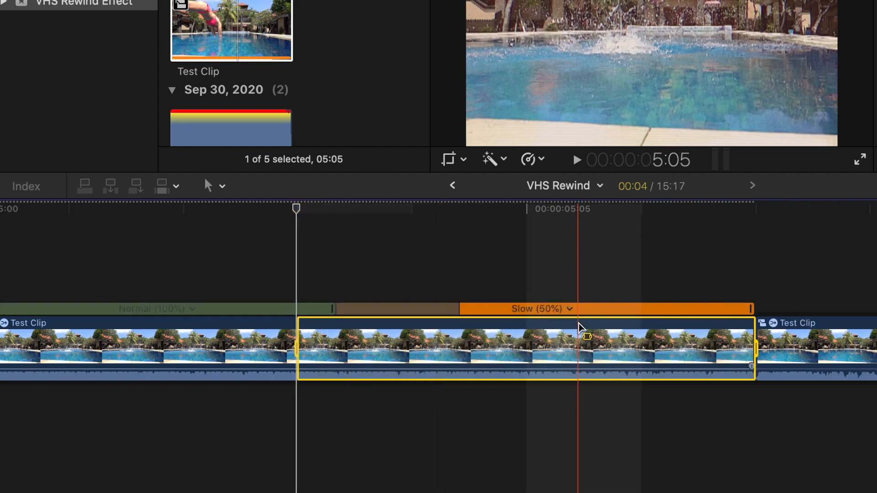
left_click(528, 159)
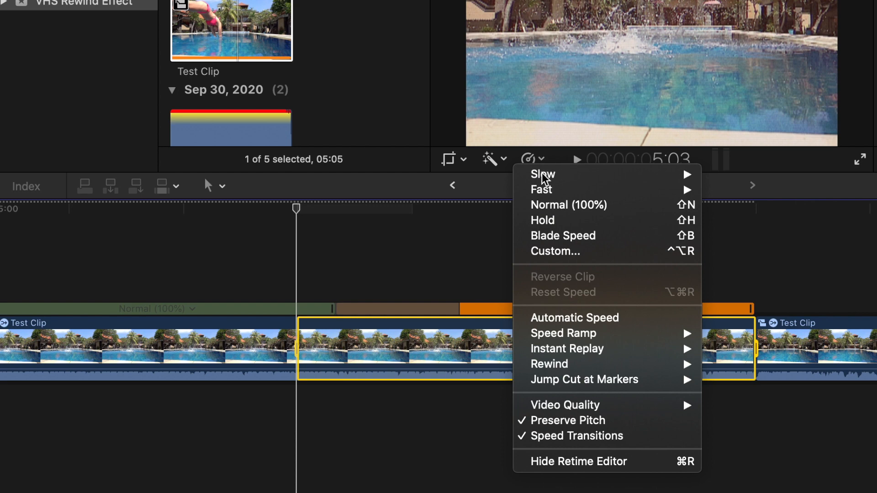
left_click(541, 174)
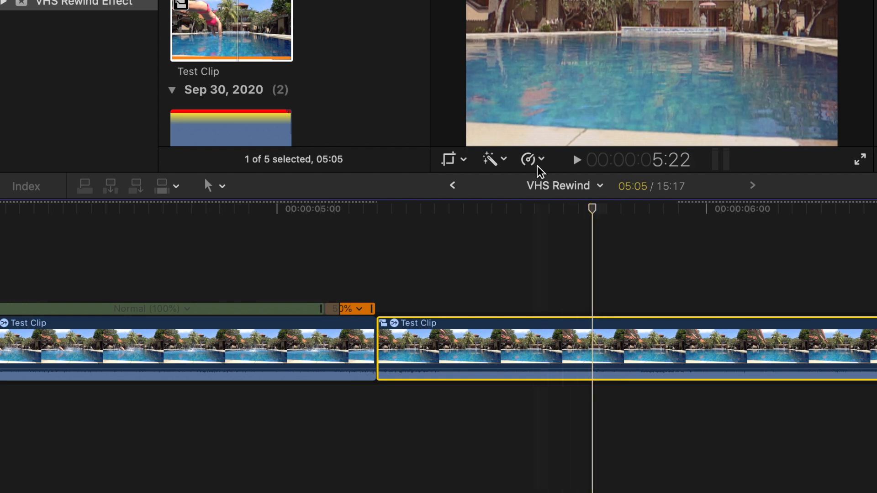
- Reverse the second clip and blade its speed at 10 seconds
left_click(529, 160)
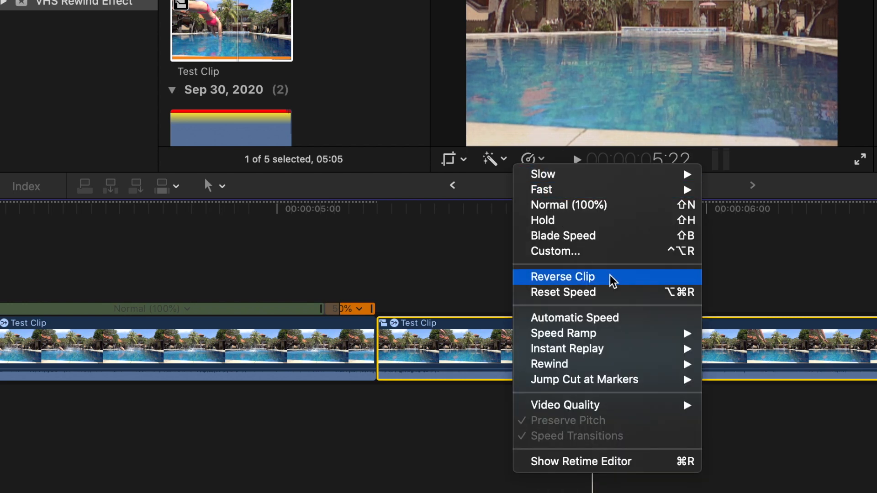
left_click(561, 276)
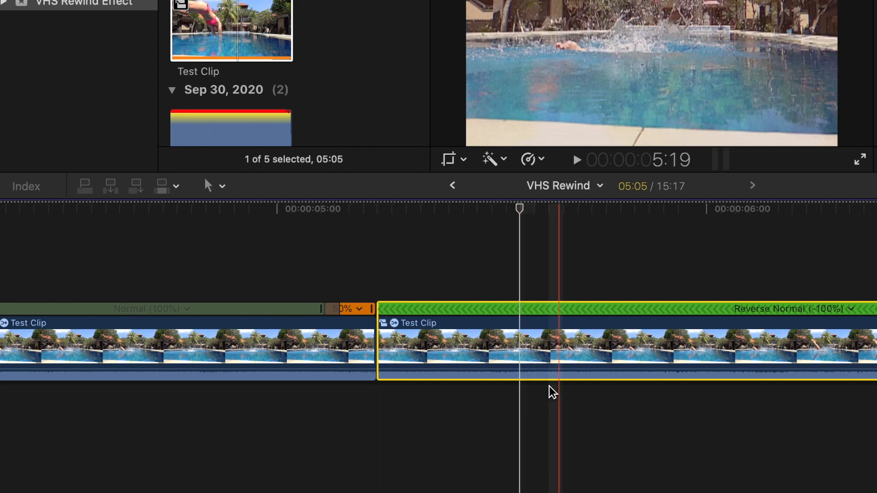
key("shift+b")
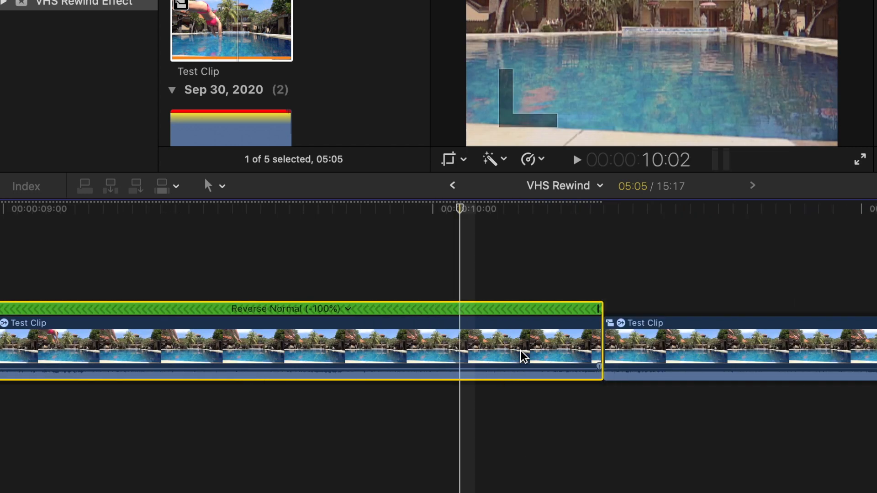
key("shift+b")
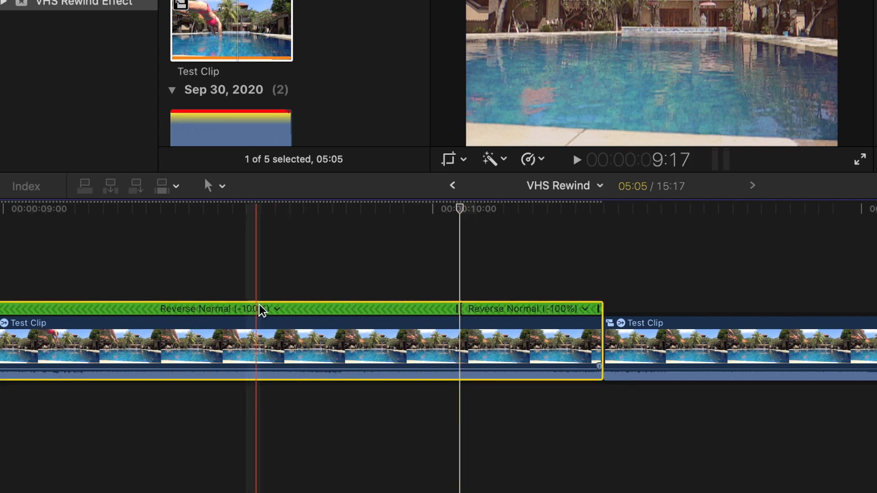
- Set the first reversed section to Reverse Fast -4x
left_click(276, 309)
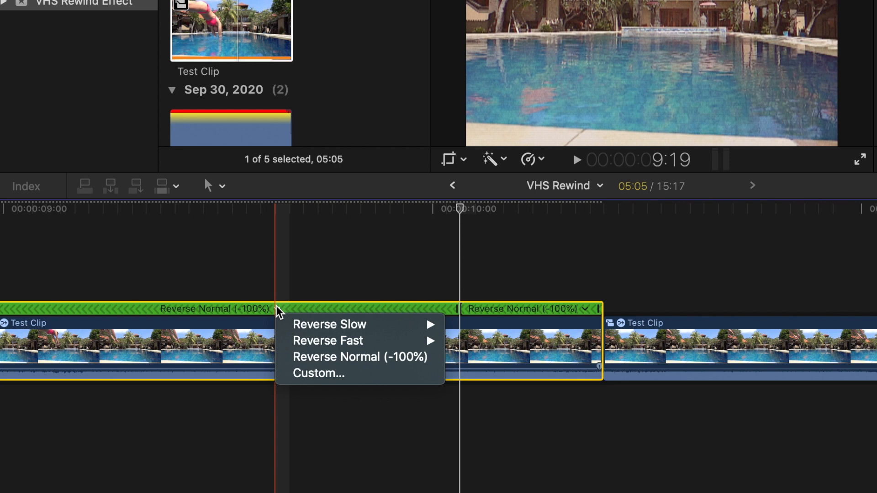
mouse_move(327, 341)
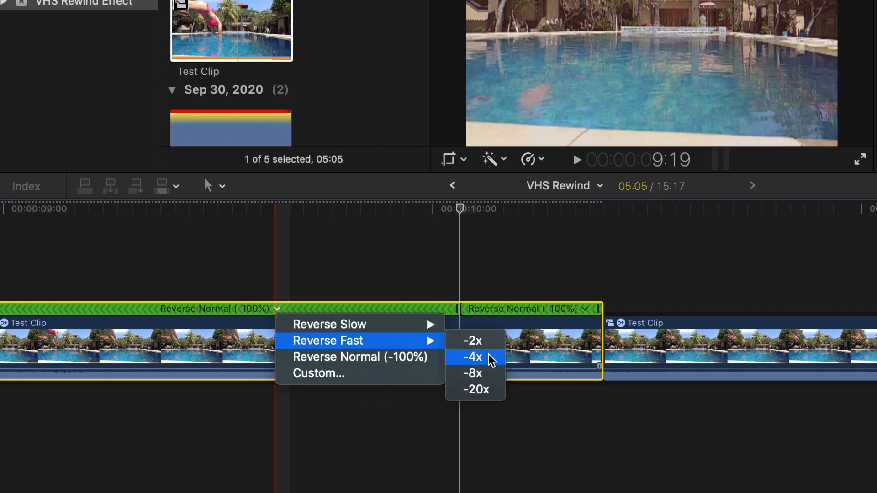
left_click(471, 341)
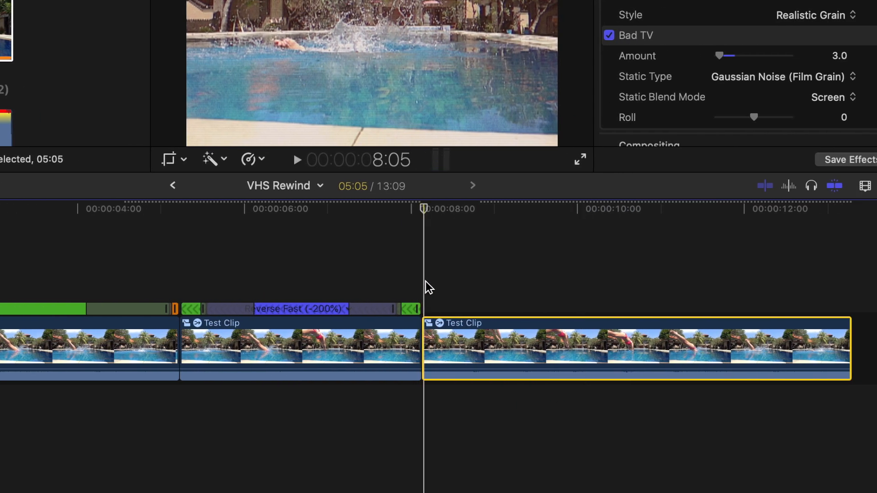
- Blade speed on the last clip and slow its first section to 50%
key("shift+b")
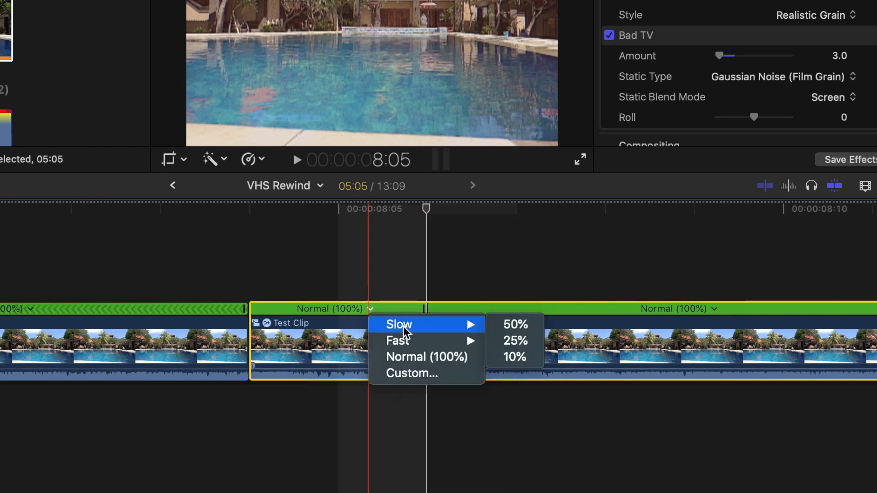
left_click(512, 323)
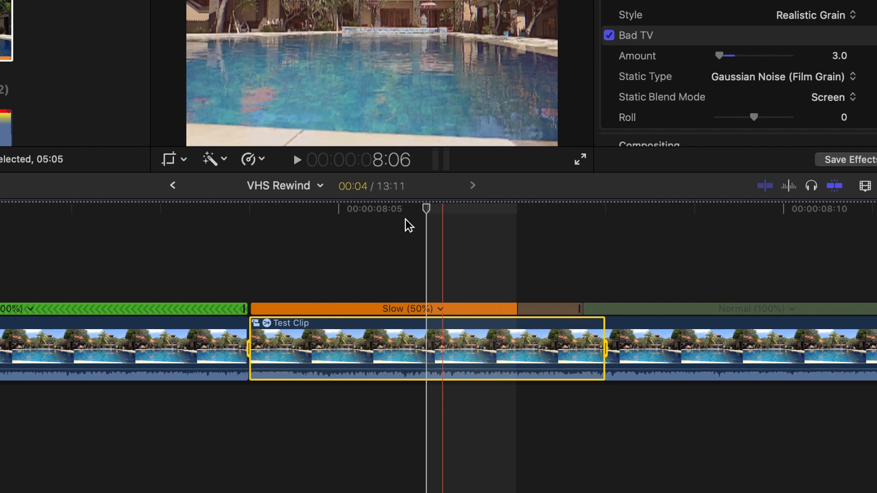
left_click(248, 159)
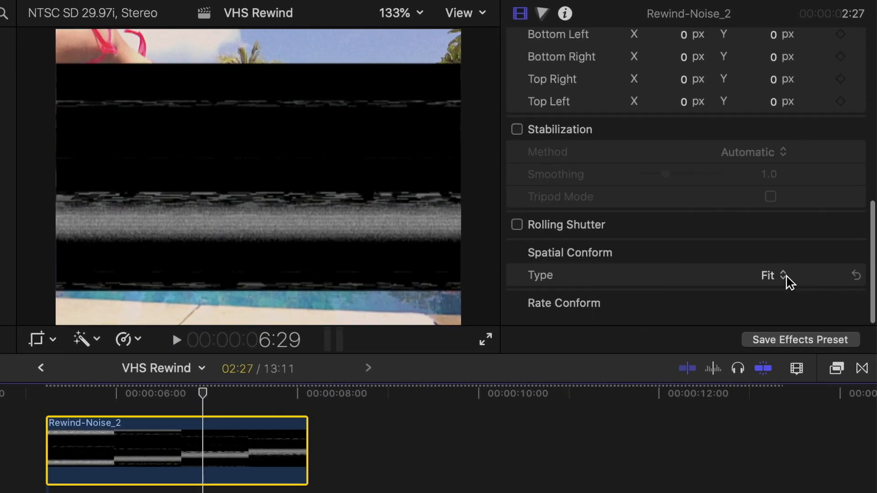
- Set the Rewind-Noise_2 overlay to Fill conform and Screen blend mode
left_click(772, 275)
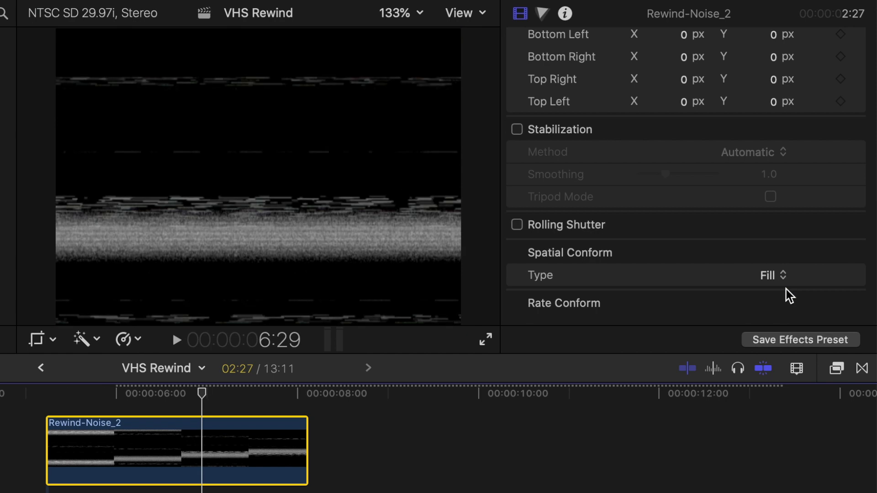
scroll("down", 3)
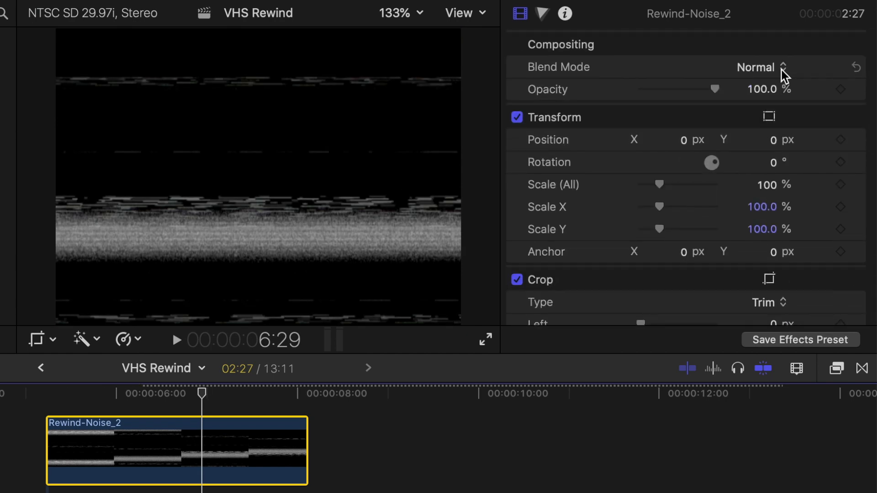
left_click(754, 67)
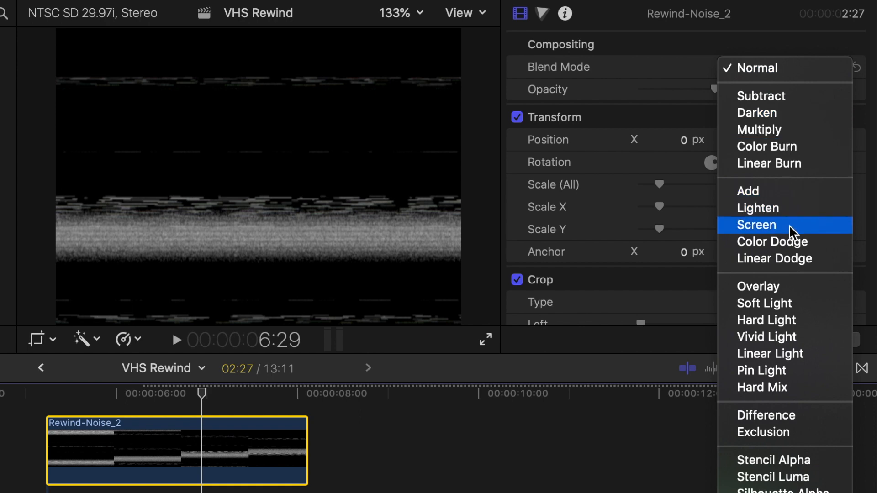
left_click(756, 224)
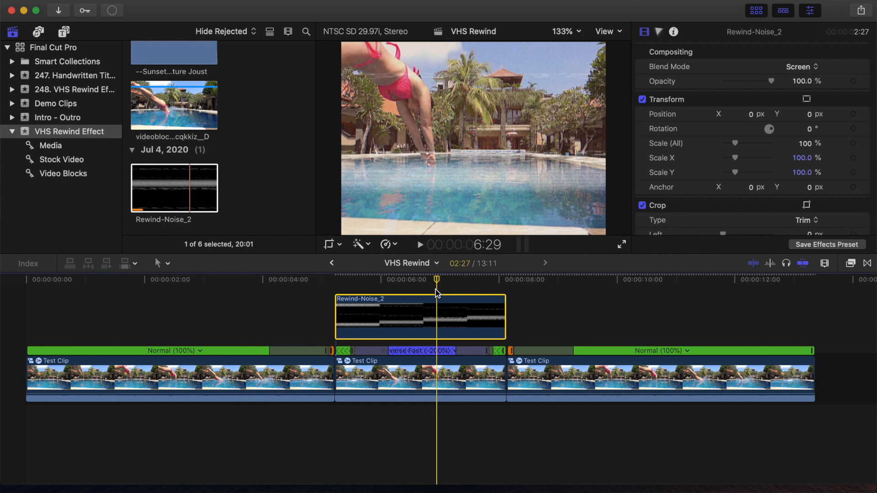
- Add a basic title reading << REWIND at the noise overlay start and show its font list
left_click(335, 279)
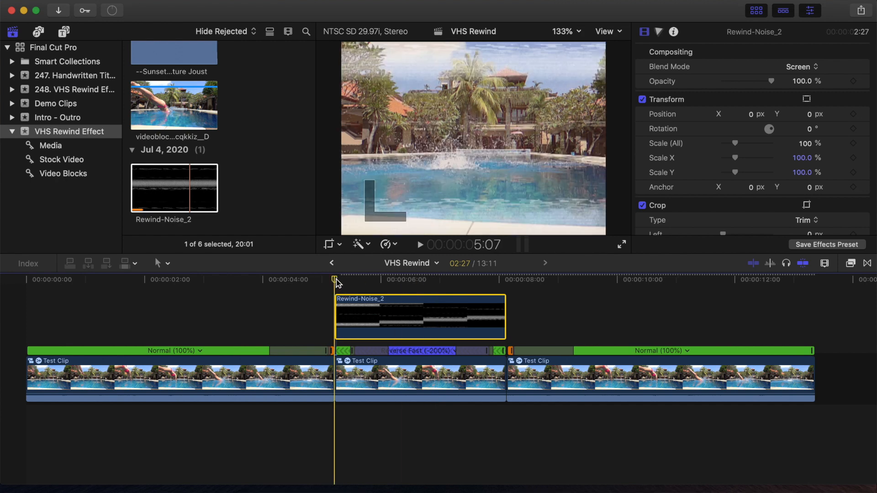
key("ctrl+t")
type("<< REWUBD")
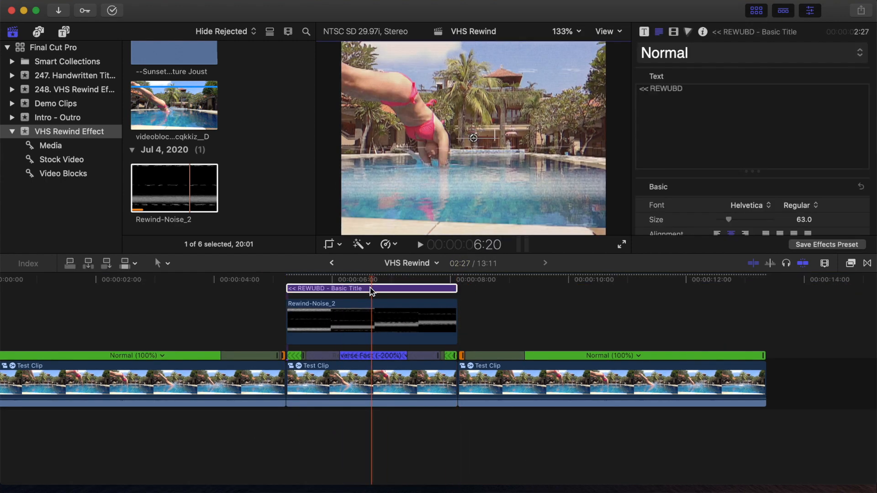
type("REWIND")
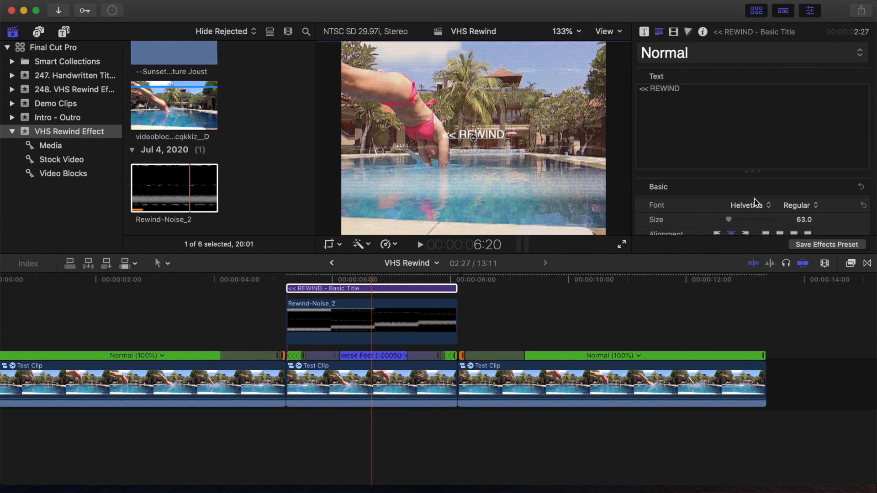
left_click(747, 204)
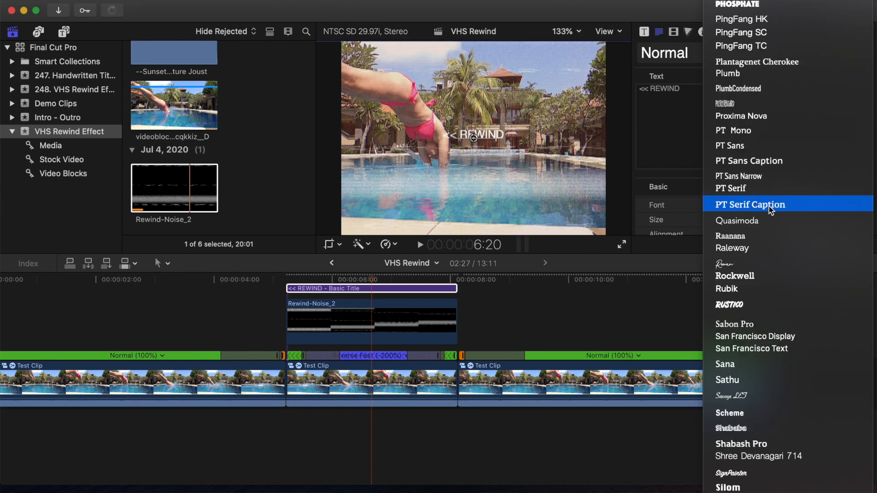